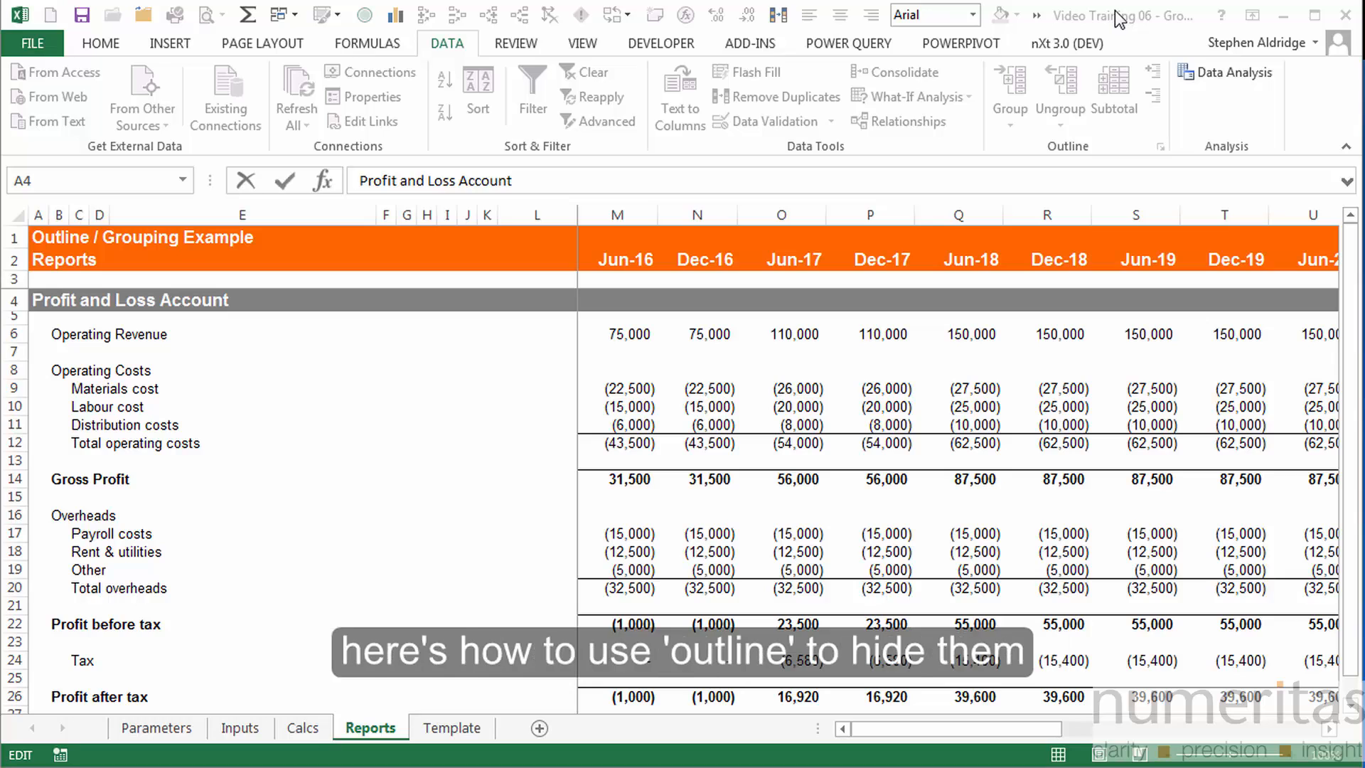
{"action": "mouse_move", "coordinate": [15, 366]}
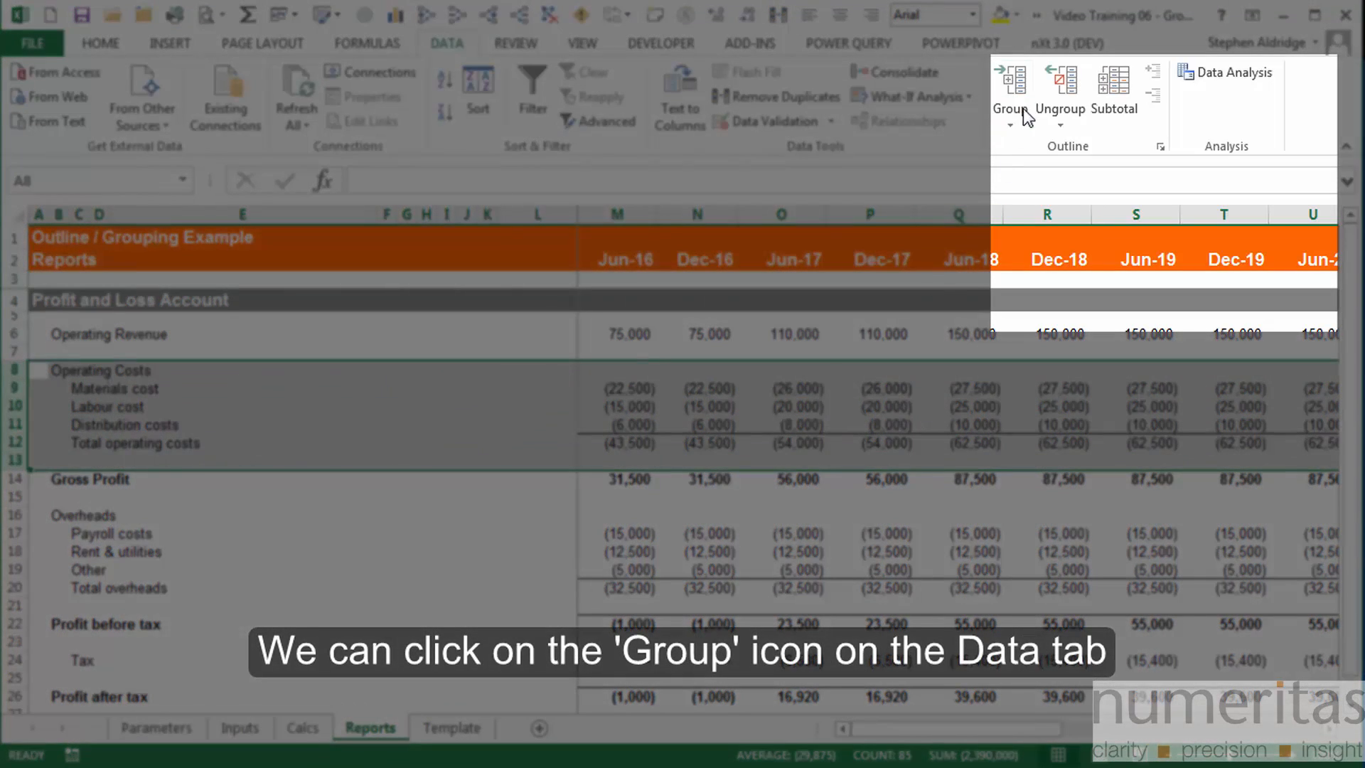
{"action": "mouse_move", "coordinate": [1009, 87]}
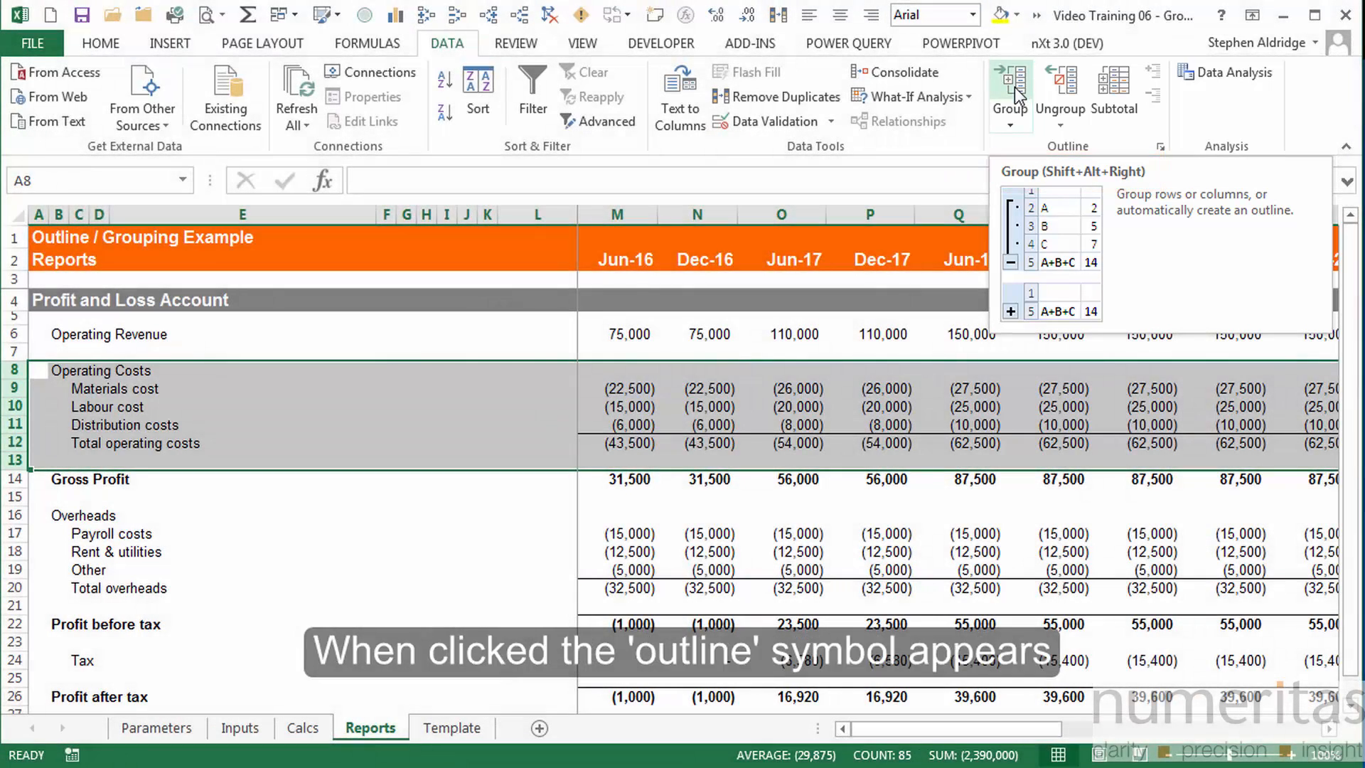
Step: Group the Operating Costs rows 8–13 and nest the Overheads detail rows 16–19 as an inner outline level
{"action": "left_click", "coordinate": [1009, 91]}
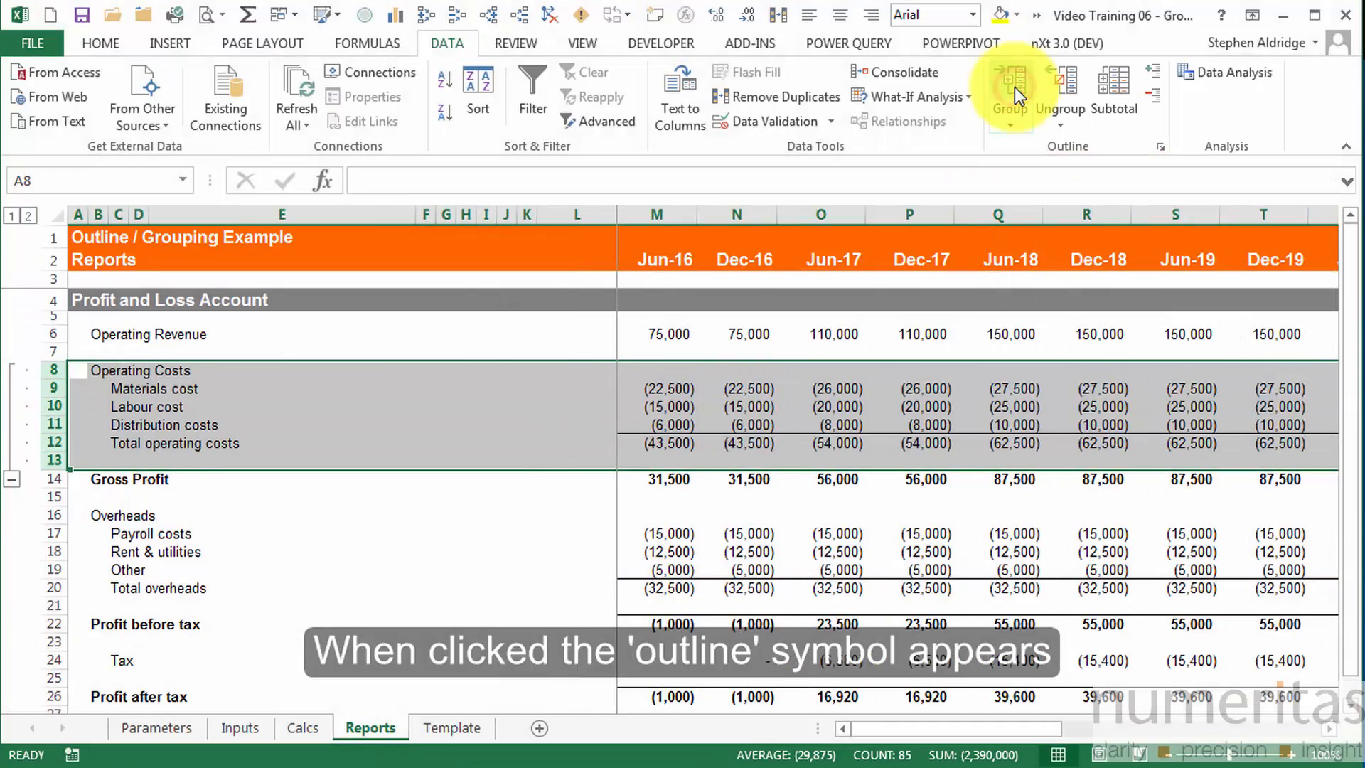
{"action": "left_click", "coordinate": [1009, 91]}
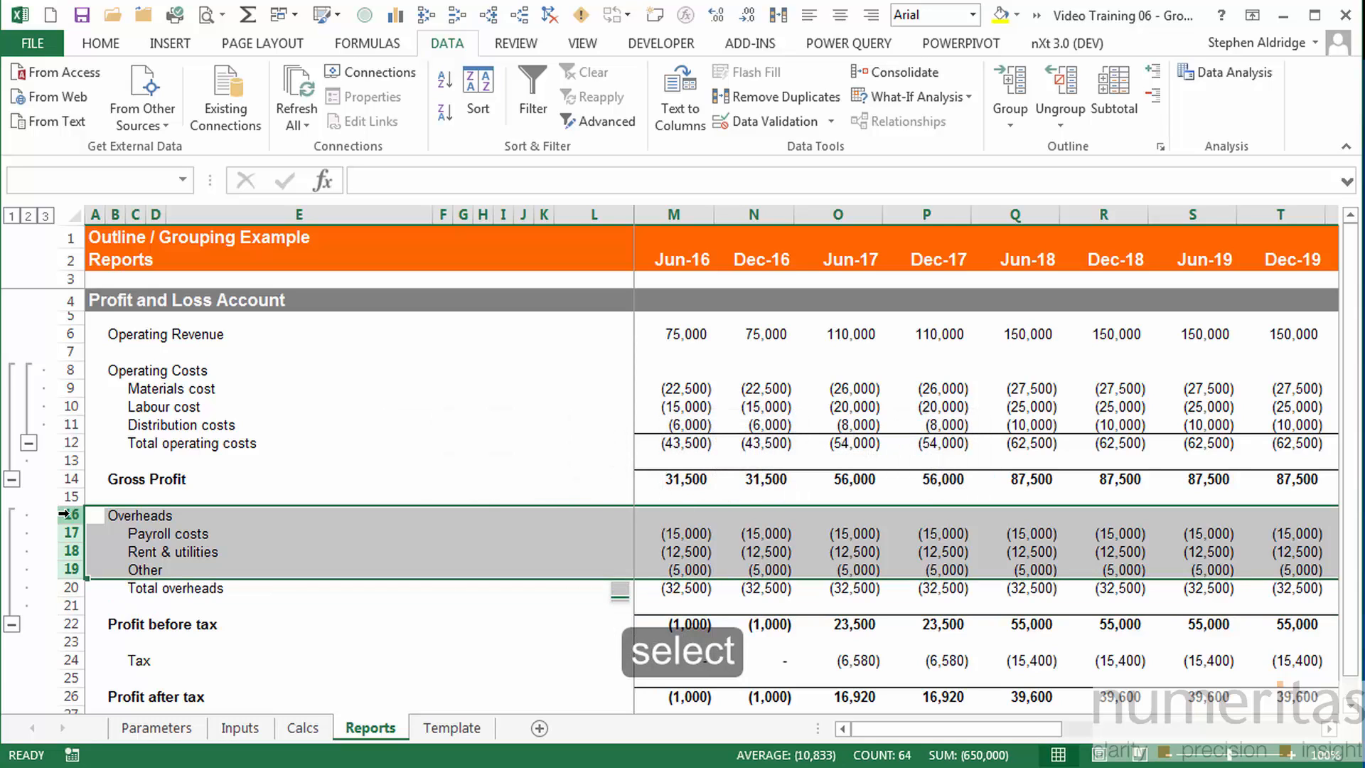
{"action": "key", "text": "shift+alt+right"}
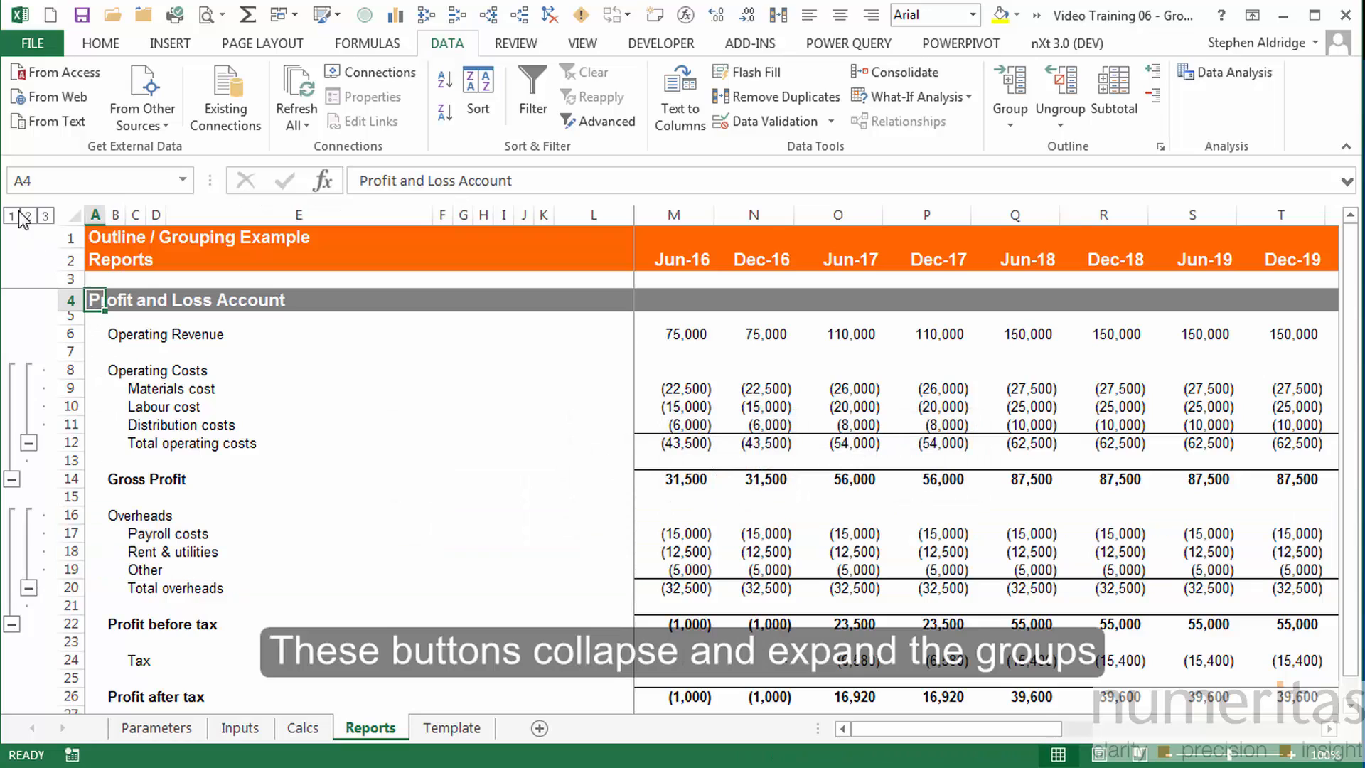
{"action": "left_click", "coordinate": [29, 215]}
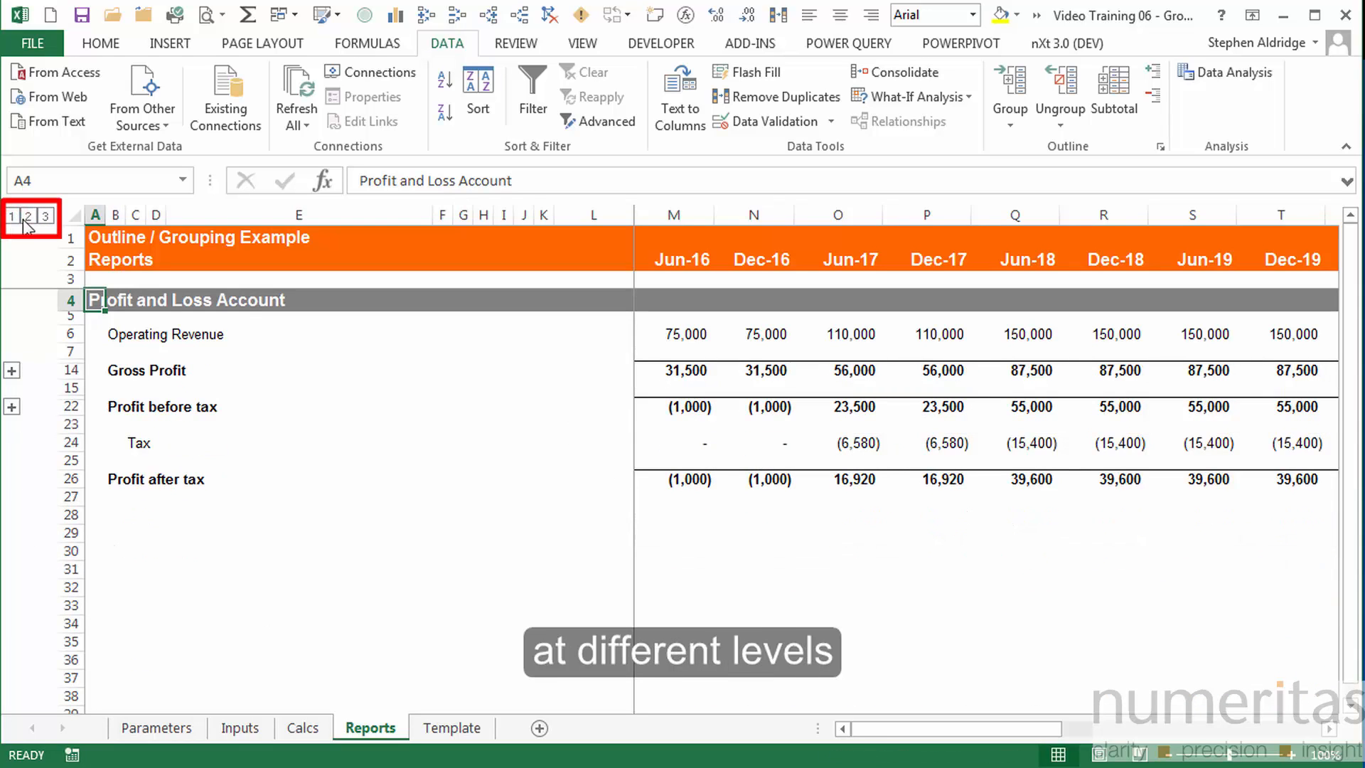
{"action": "left_click", "coordinate": [45, 214]}
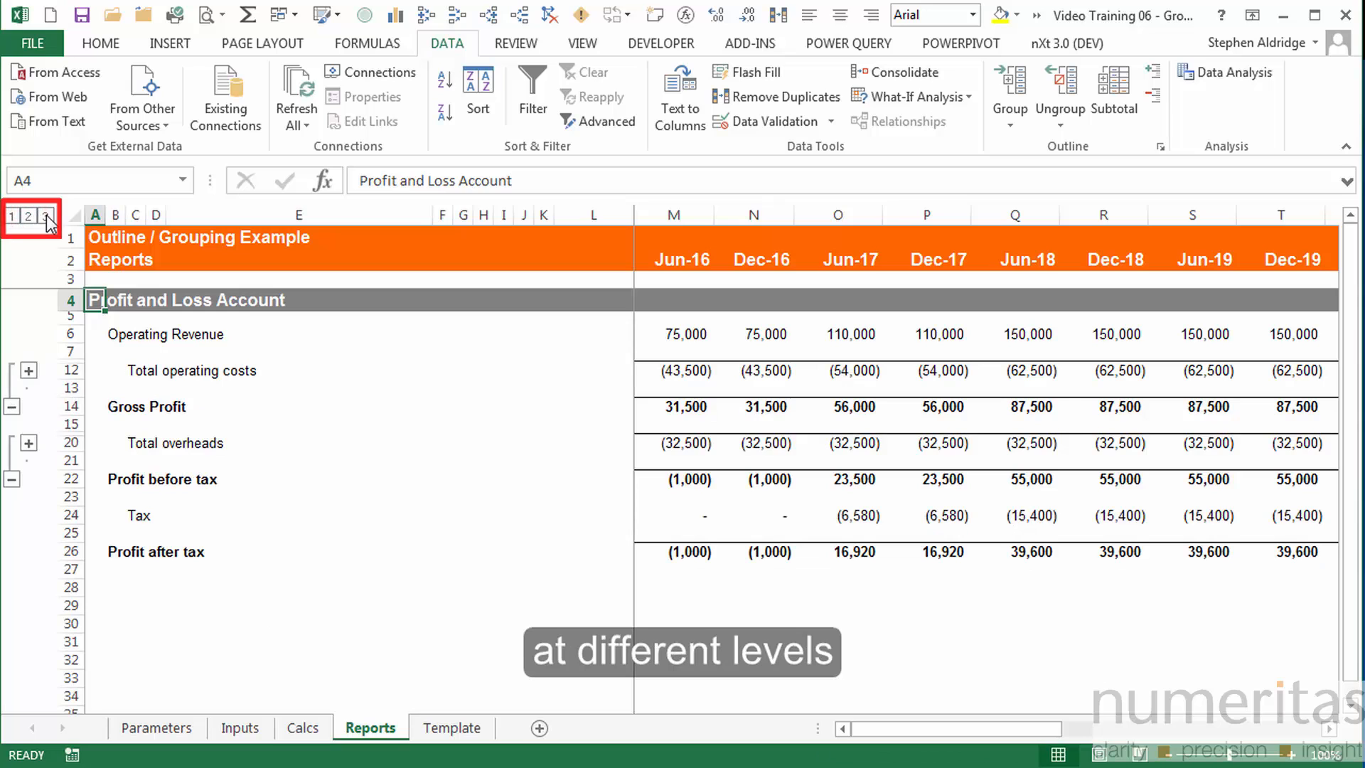
{"action": "left_click", "coordinate": [48, 216]}
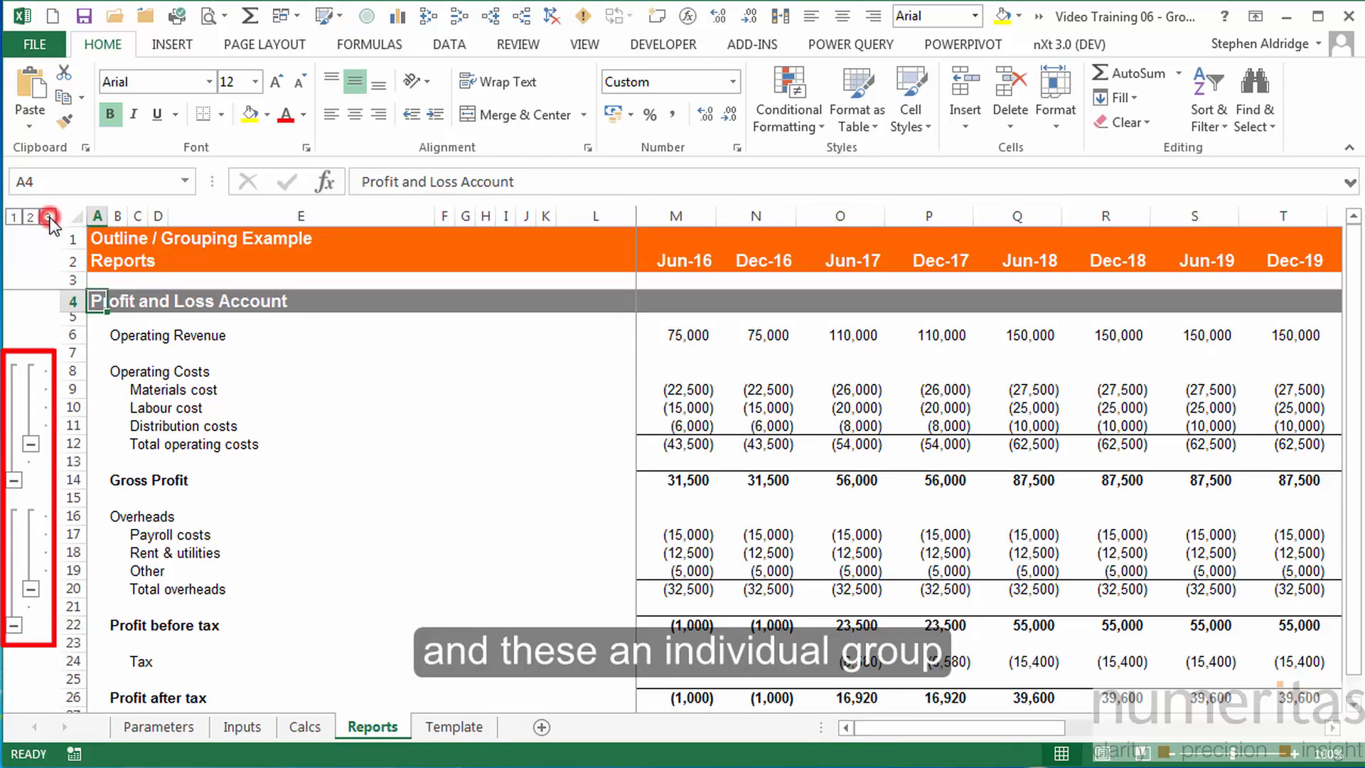
{"action": "left_click", "coordinate": [50, 216]}
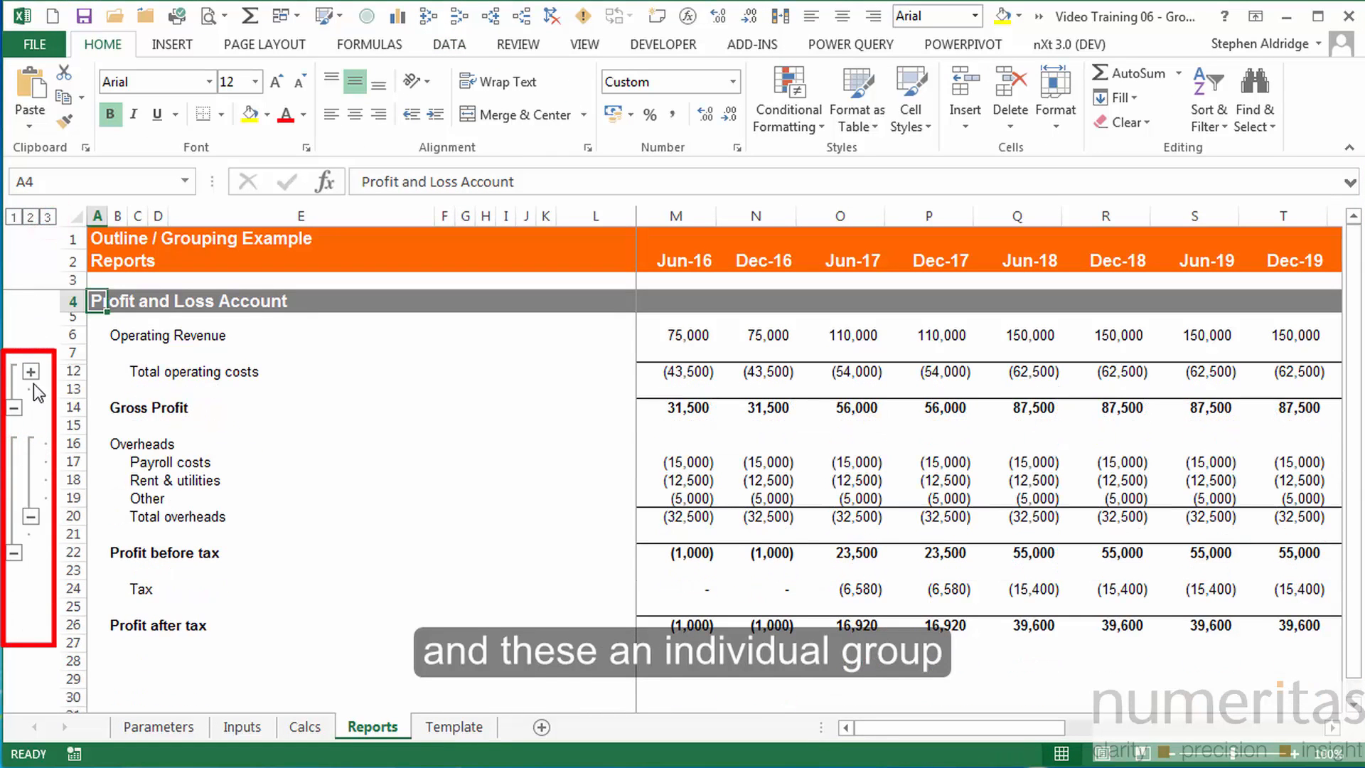
{"action": "left_click", "coordinate": [31, 369]}
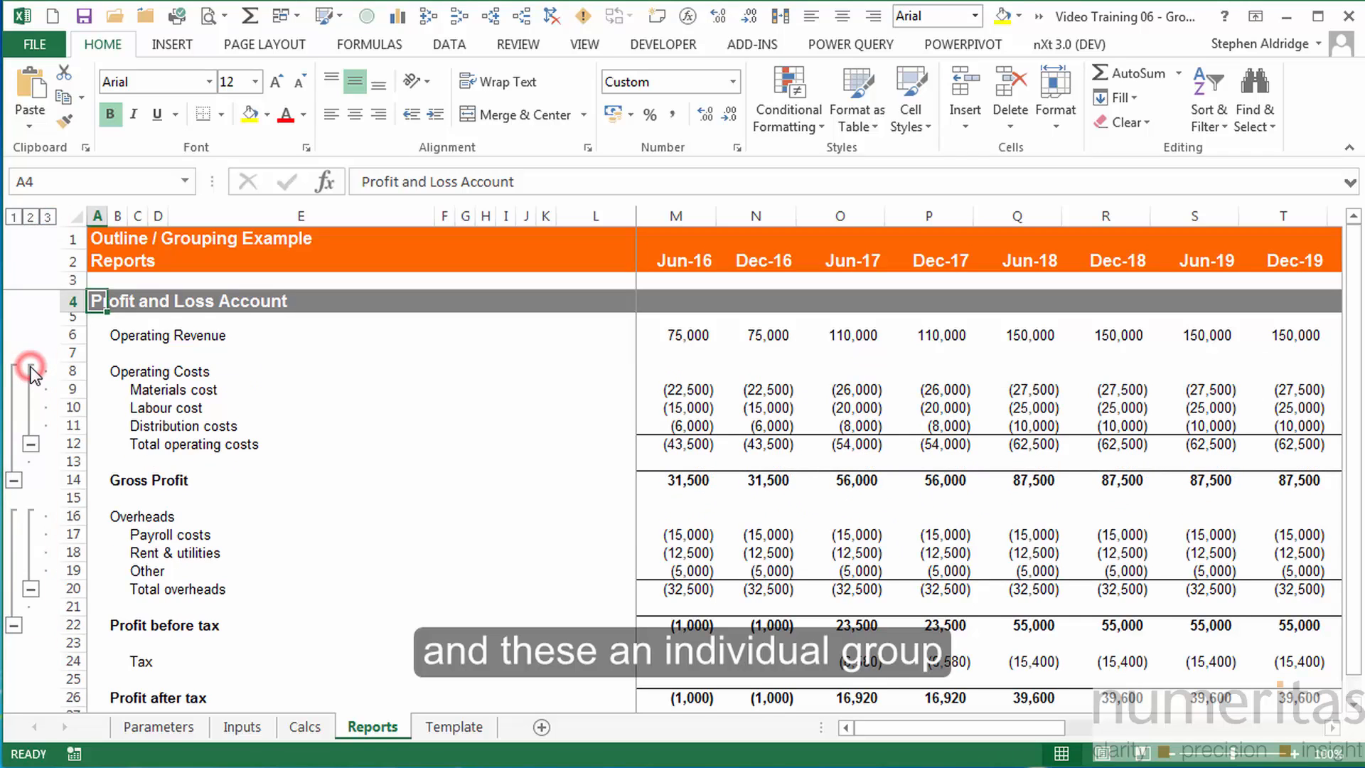